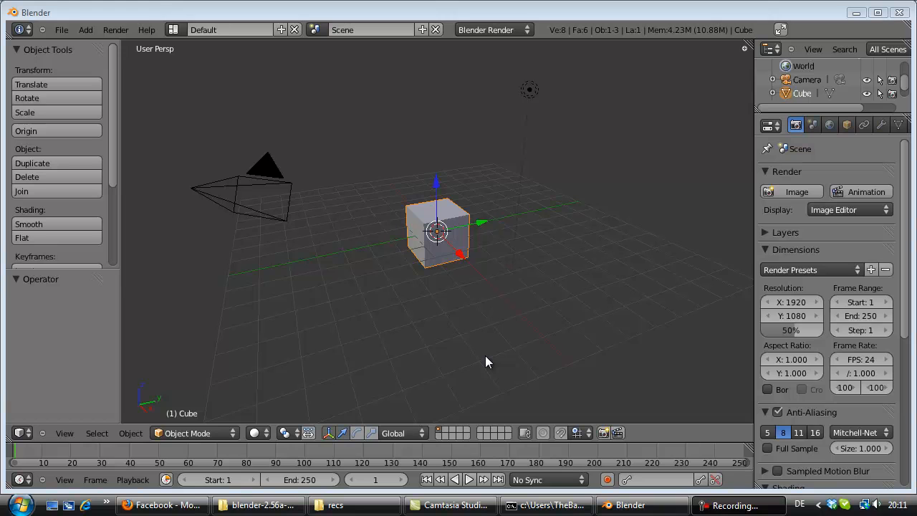
mouse_move(481, 327)
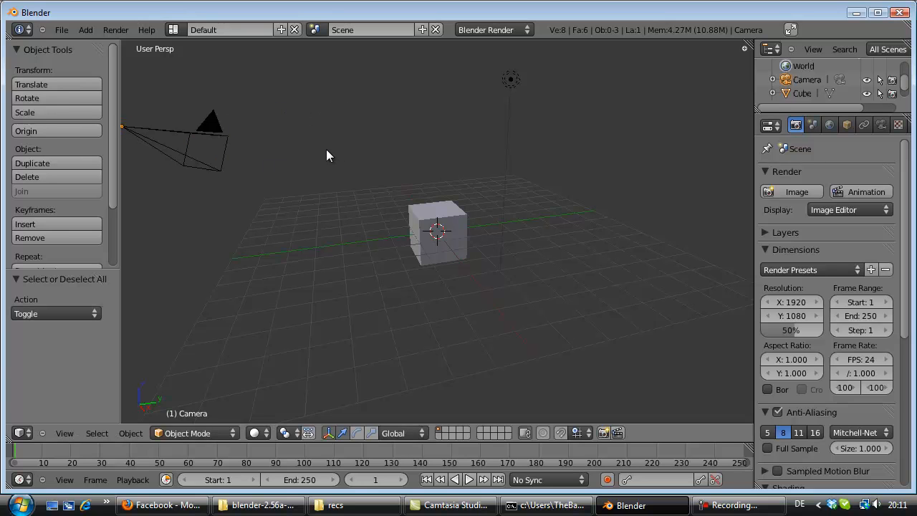
mouse_move(406, 245)
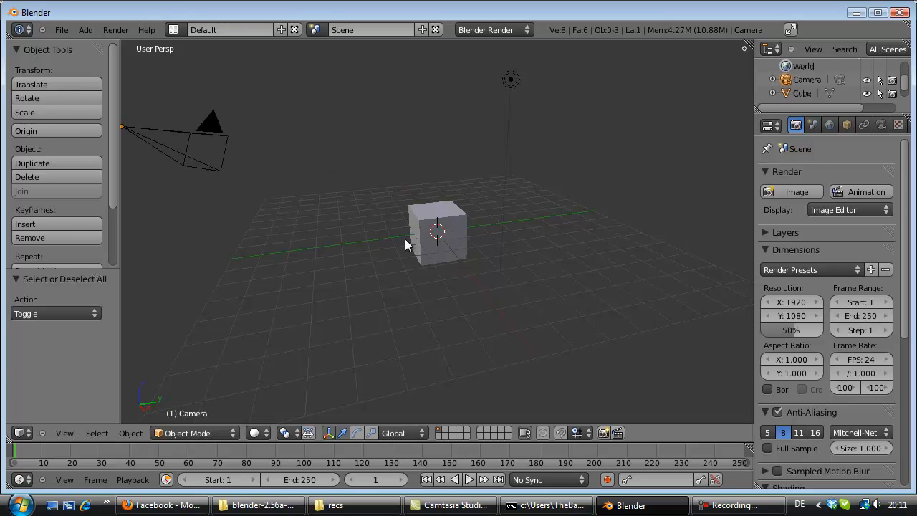
- Place the 3D cursor on the grid to the lower left of the cube, then reselect the cube
click(193, 432)
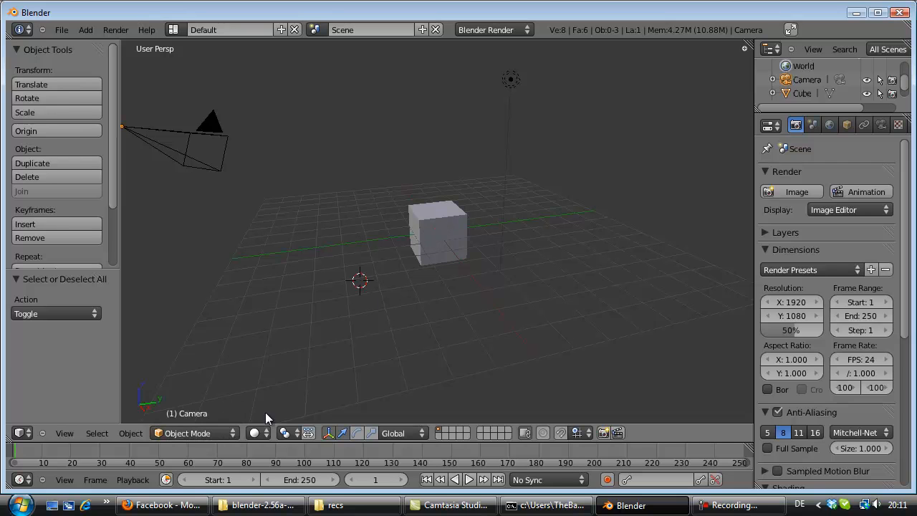
click(189, 432)
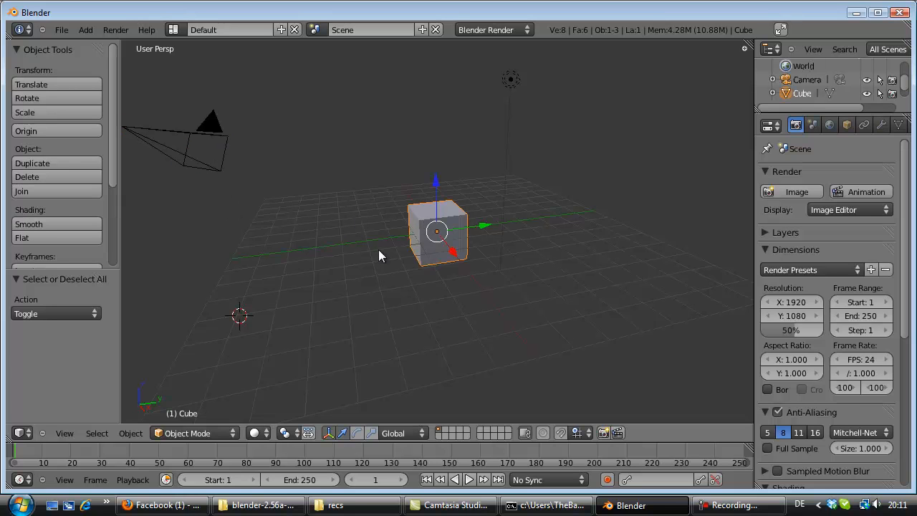
mouse_move(422, 240)
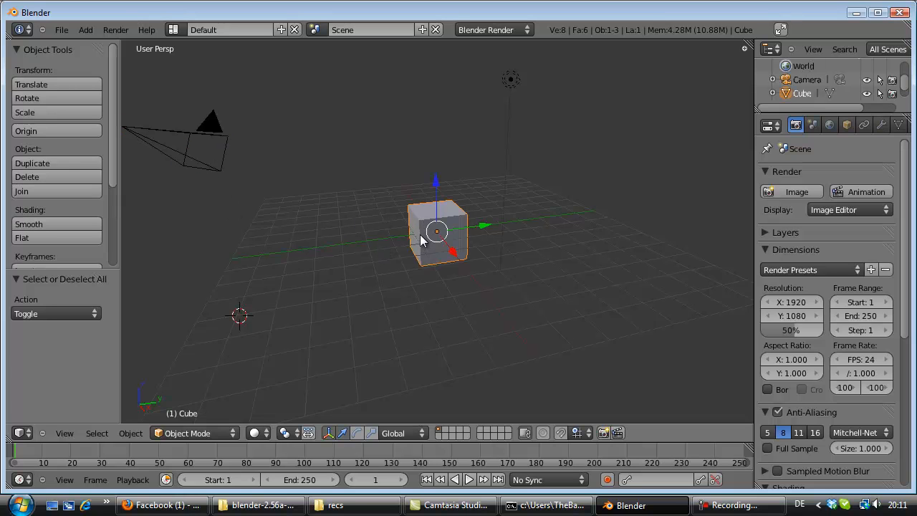
- Switch the selected cube from Object Mode into Edit Mode via the mode dropdown
click(194, 433)
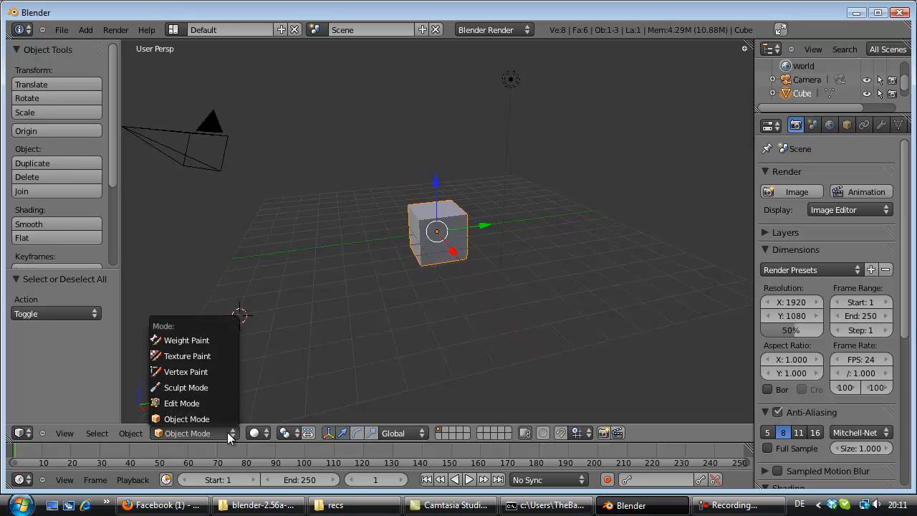
mouse_move(186, 387)
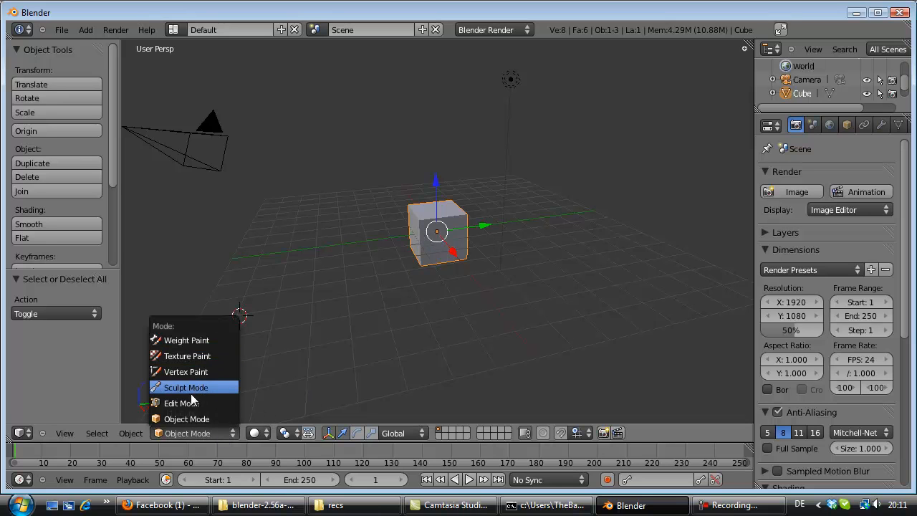
click(180, 402)
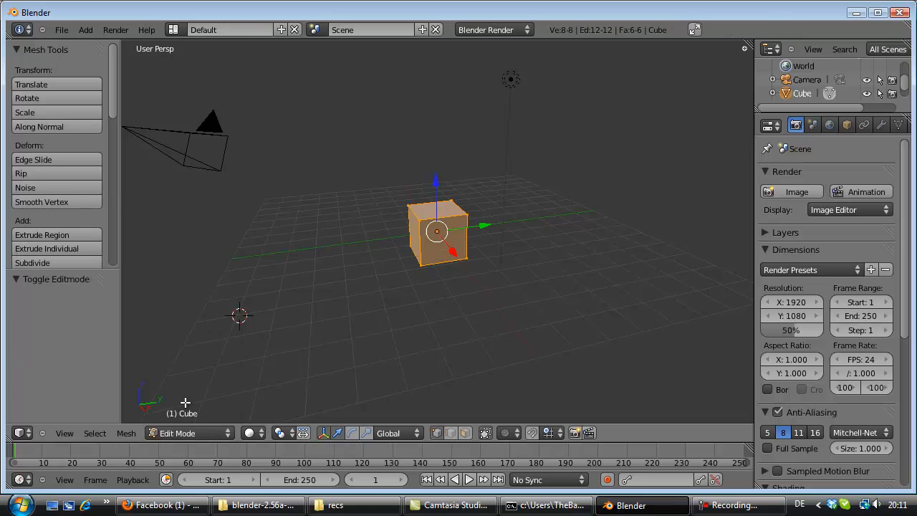
mouse_move(444, 331)
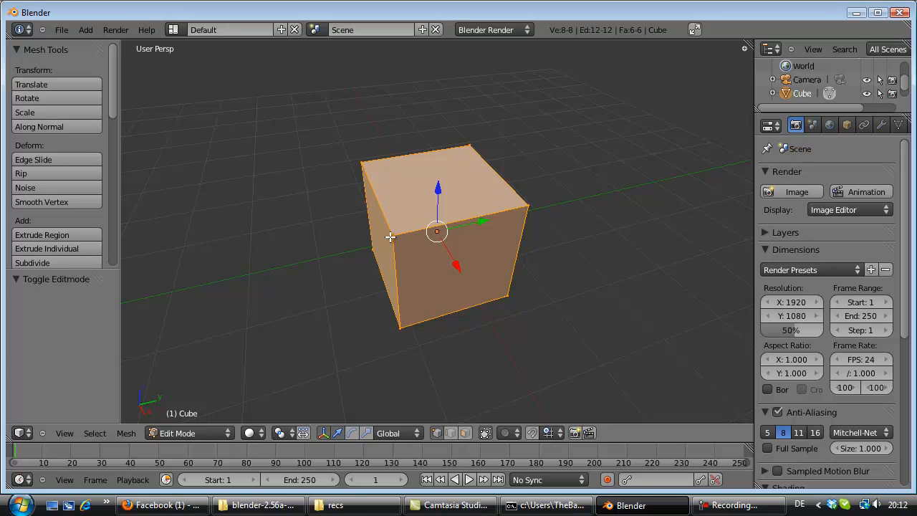
mouse_move(524, 209)
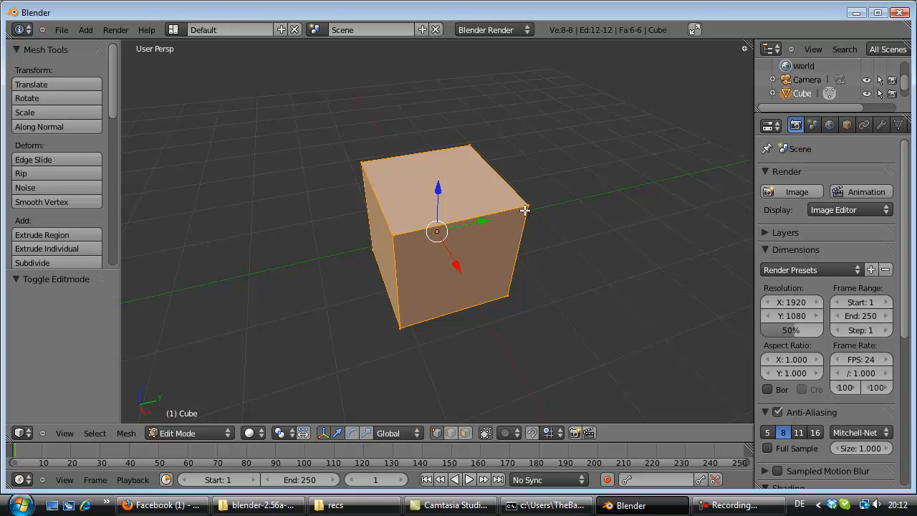
mouse_move(361, 157)
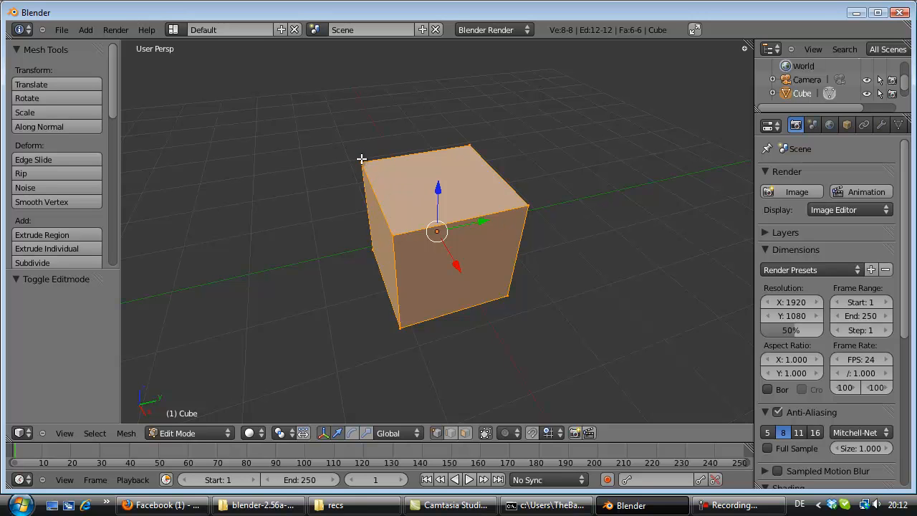
mouse_move(366, 160)
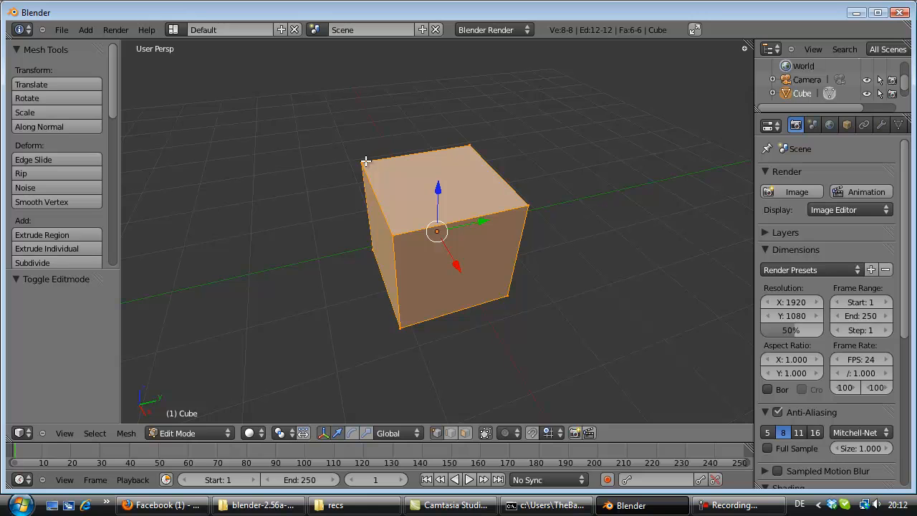
mouse_move(370, 179)
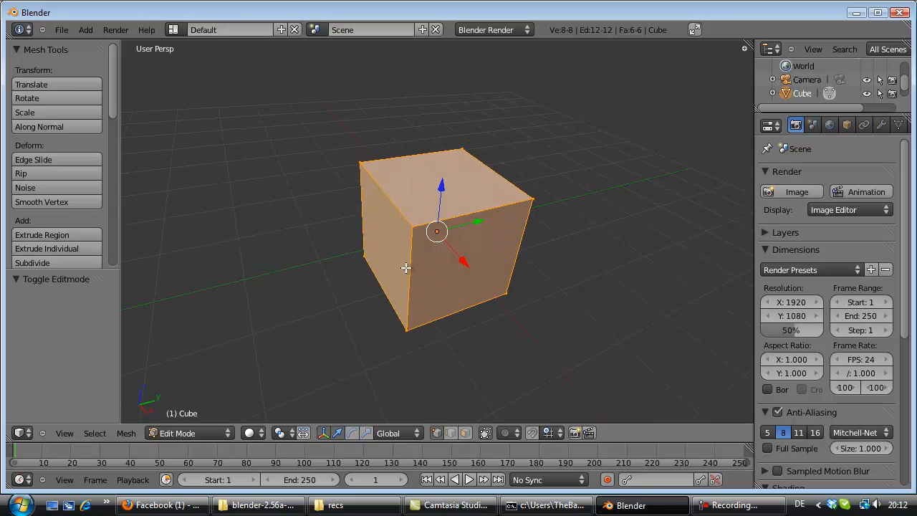
- Zoom out and deselect all of the cube's vertices, edges and faces with A
scroll(down, 3)
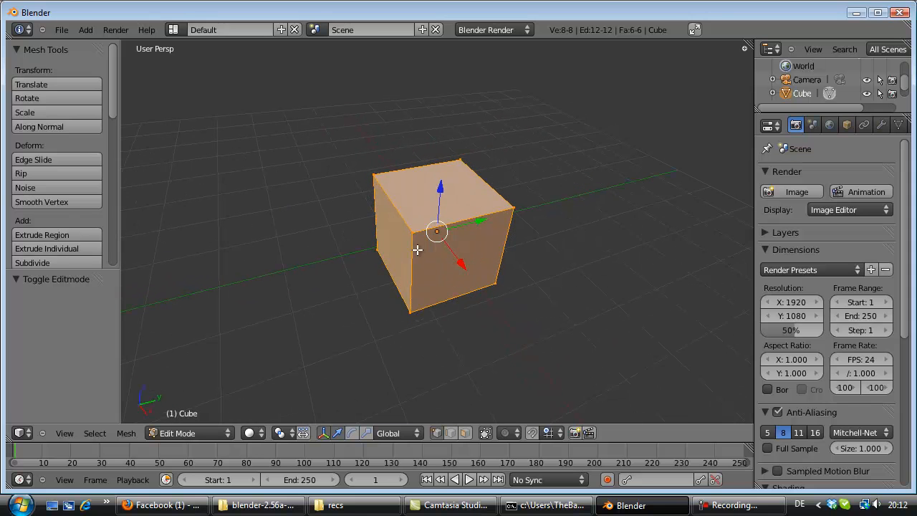
mouse_move(414, 240)
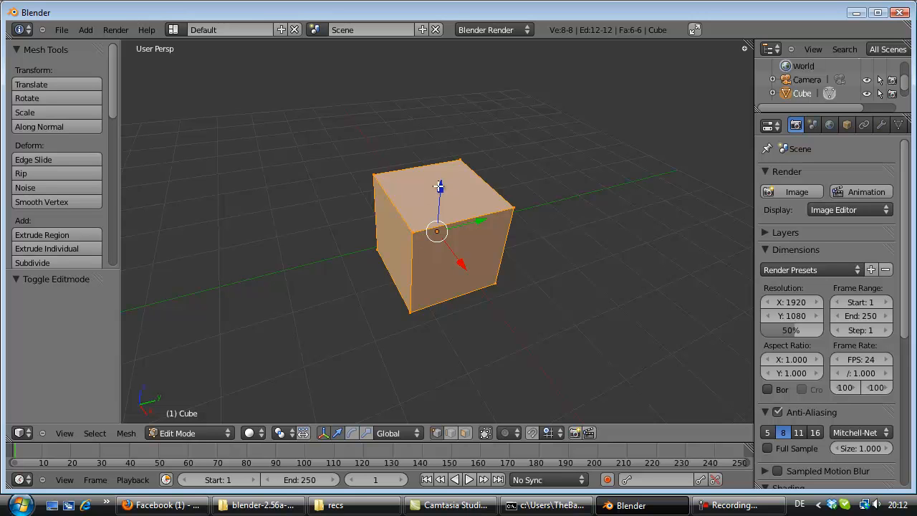
mouse_move(375, 177)
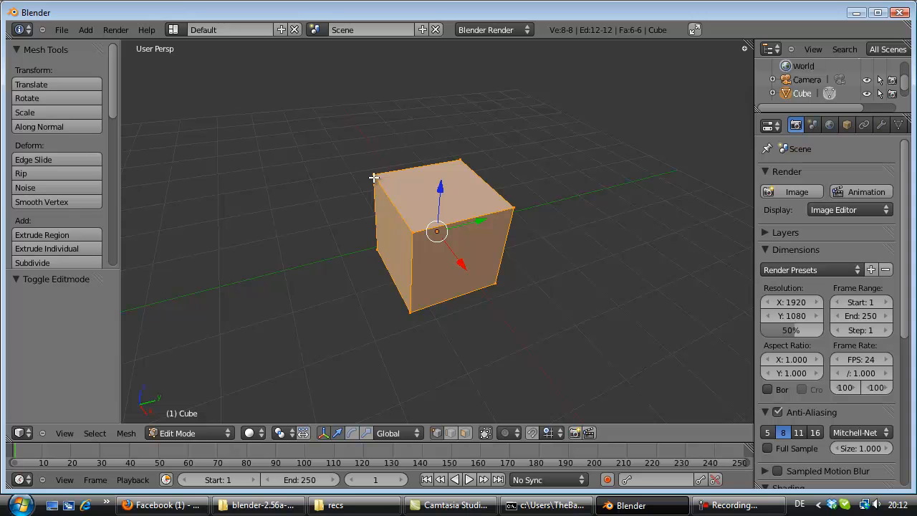
mouse_move(332, 189)
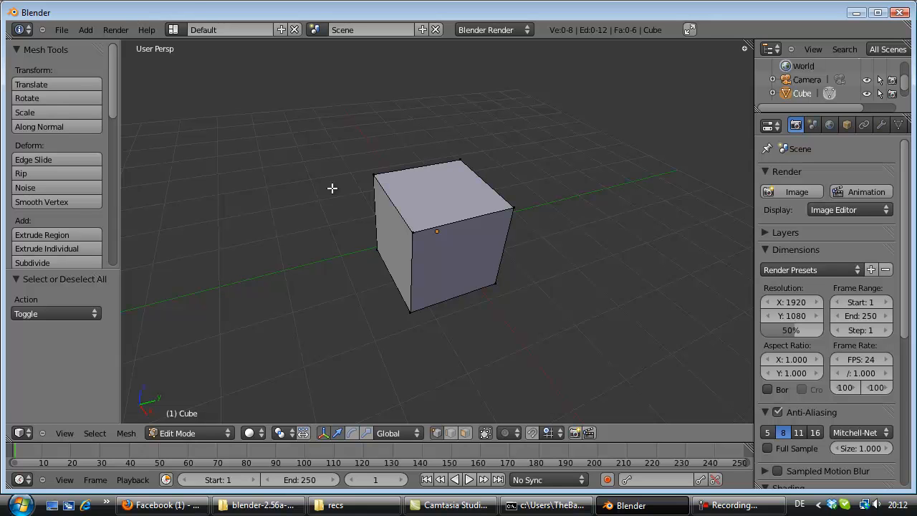
key(a)
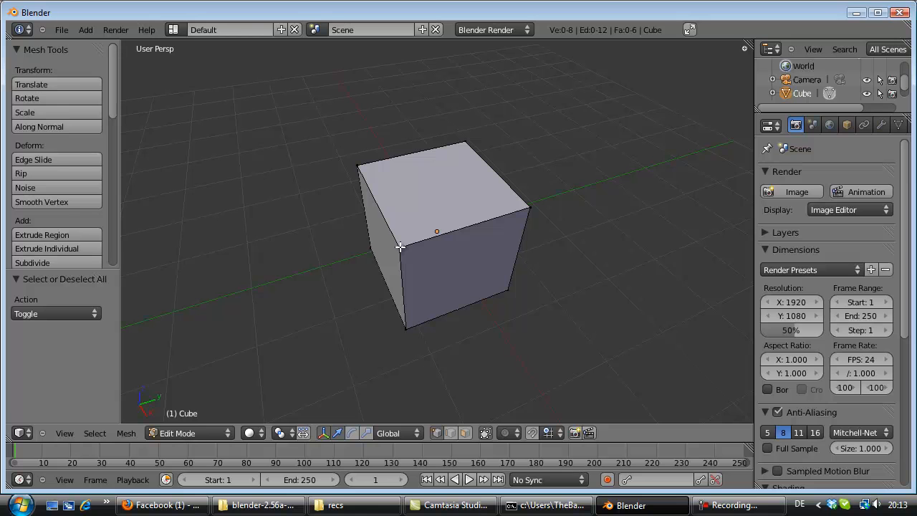
click(398, 246)
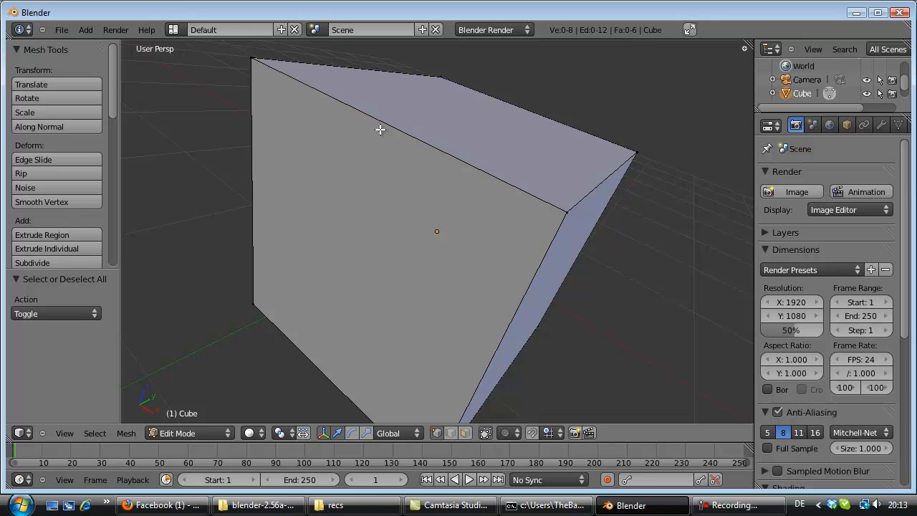
mouse_move(396, 275)
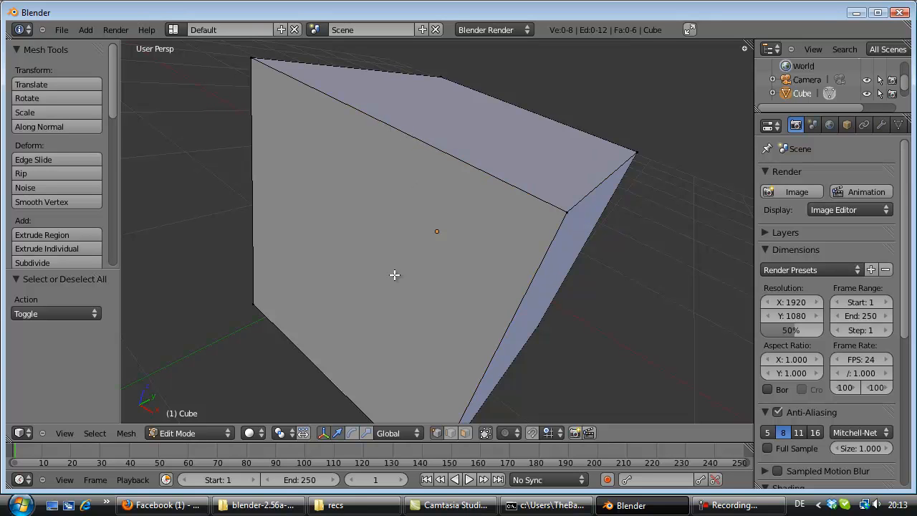
mouse_move(447, 366)
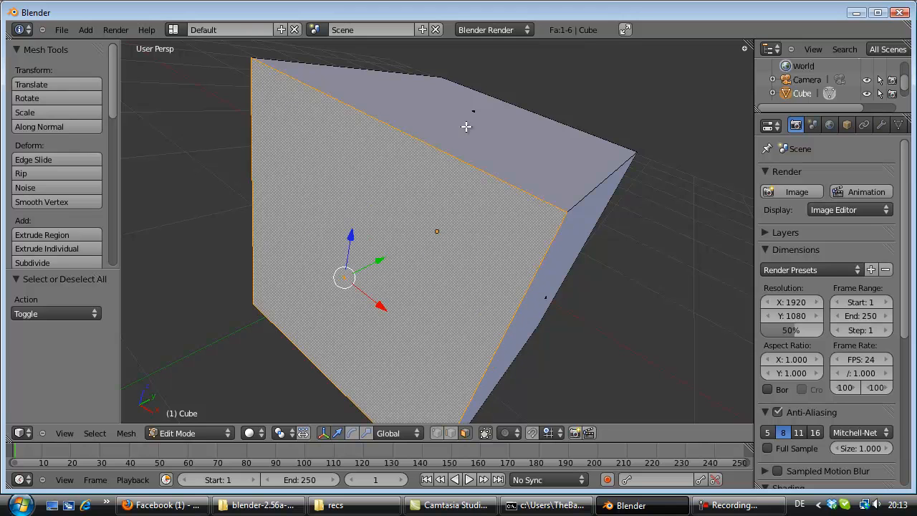
mouse_move(443, 281)
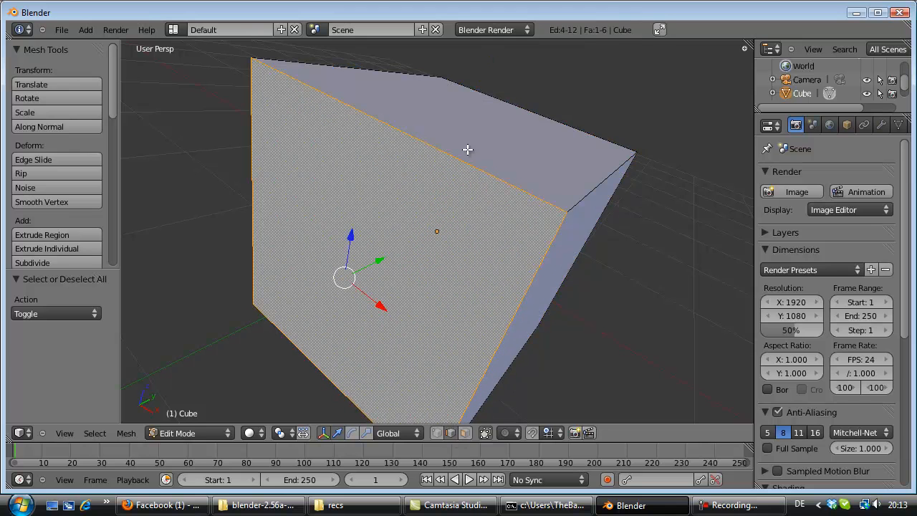
click(616, 169)
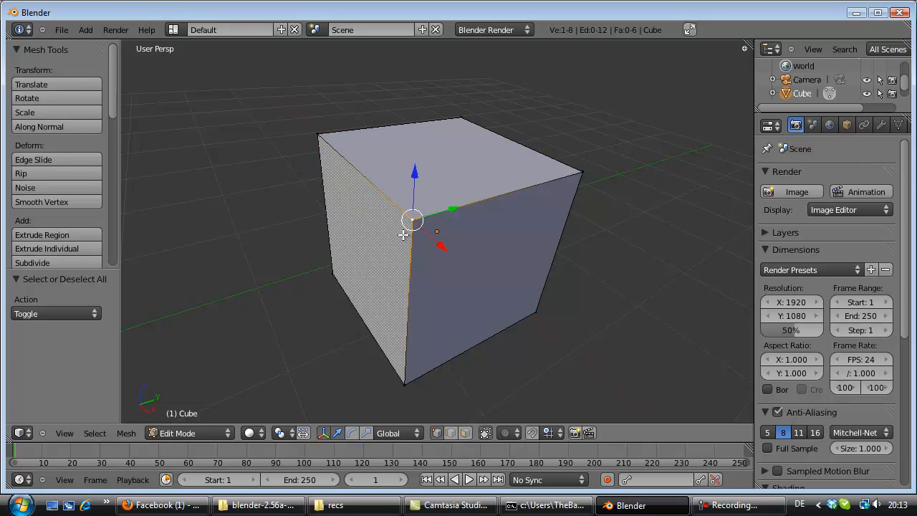
mouse_move(404, 232)
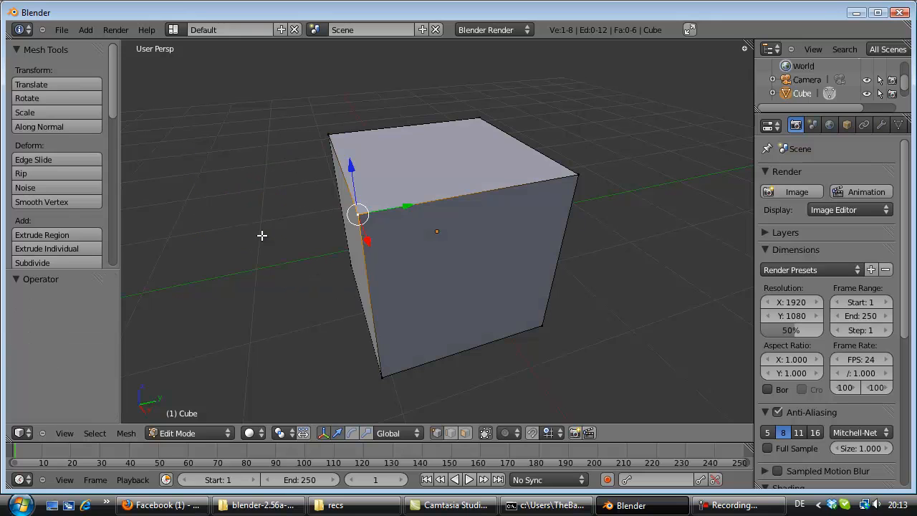
mouse_move(298, 209)
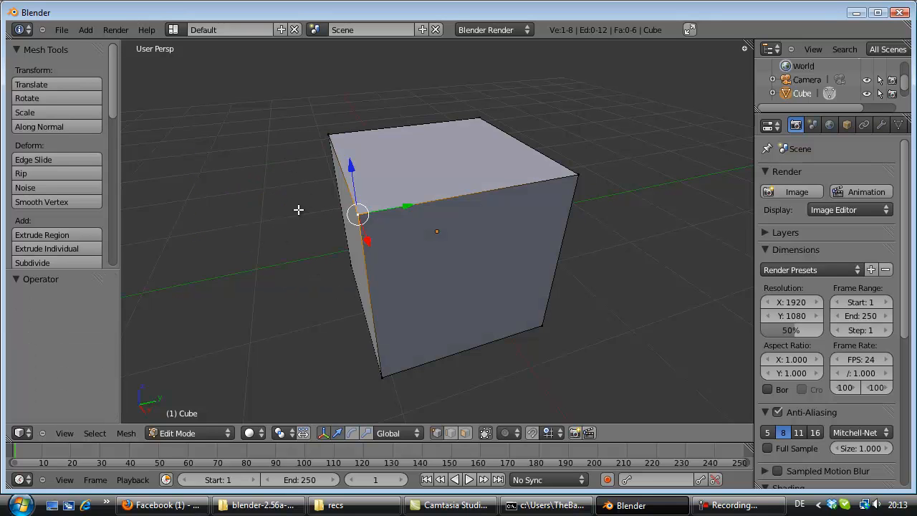
mouse_move(327, 141)
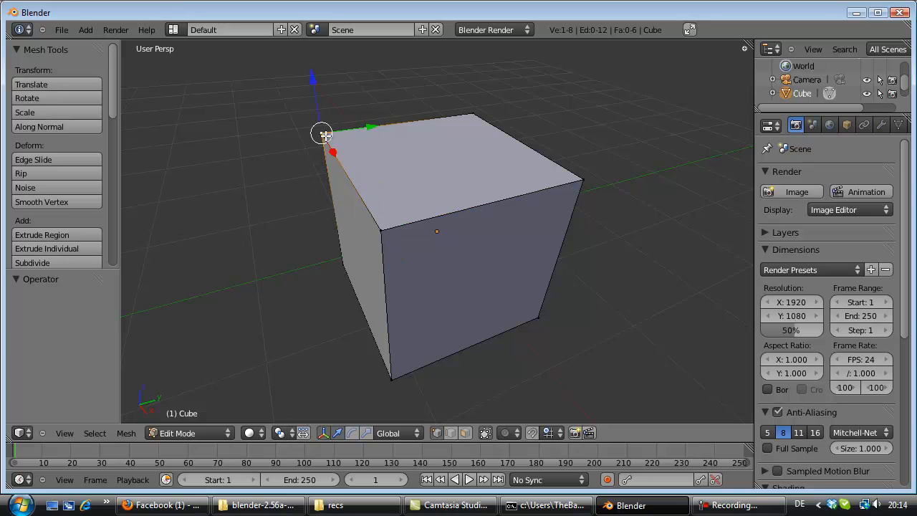
mouse_move(358, 194)
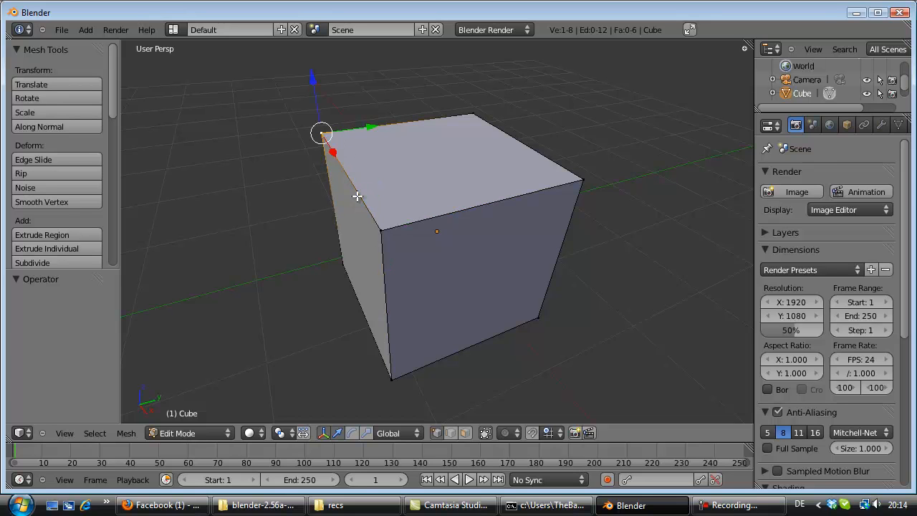
mouse_move(378, 229)
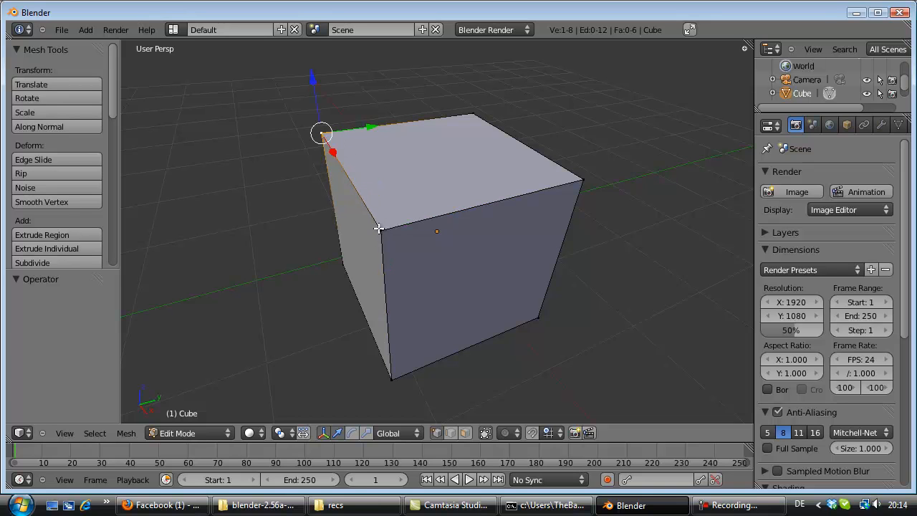
mouse_move(375, 224)
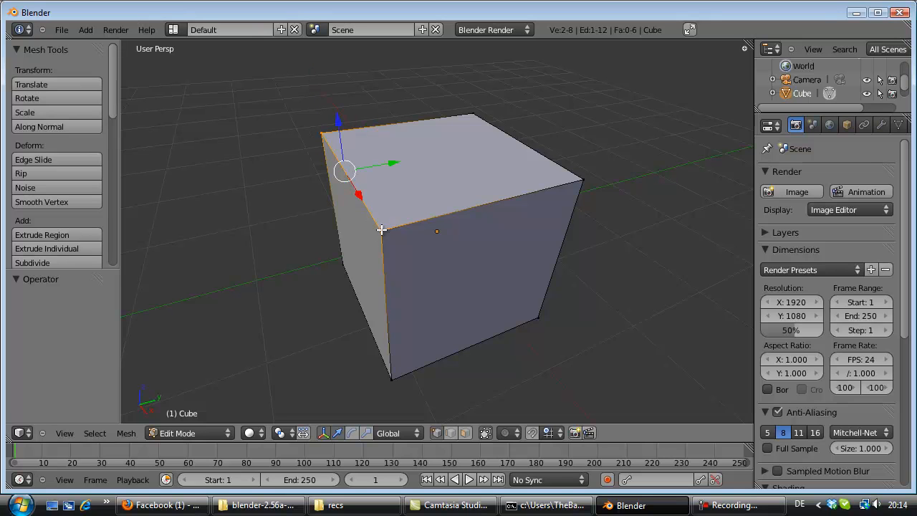
- Begin scaling the selected front-left vertical edge of the cube
drag(344, 172, 356, 199)
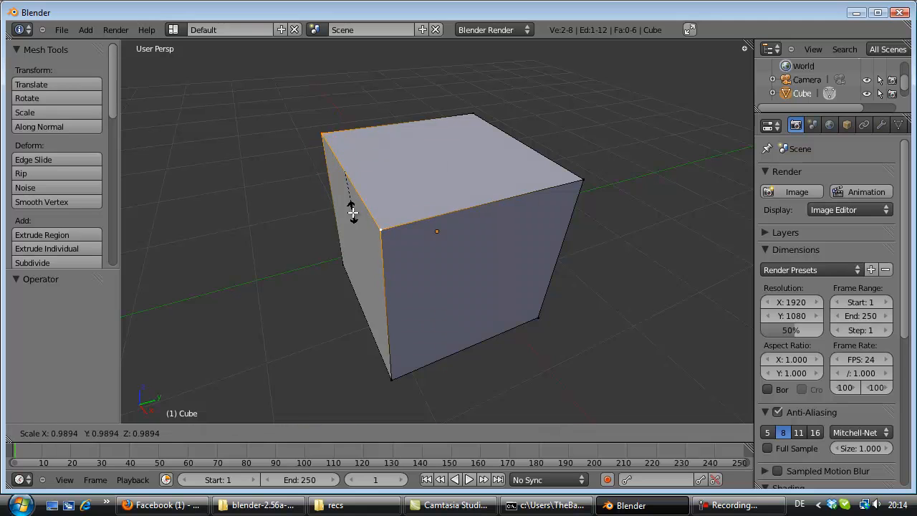
- Cancel the accidental edge scale and select the cube's top face instead
key(Tab)
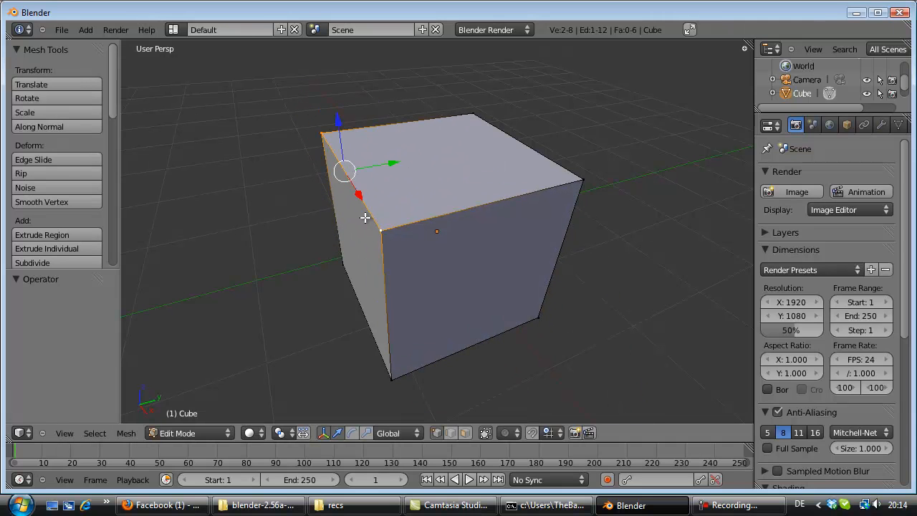
mouse_move(578, 180)
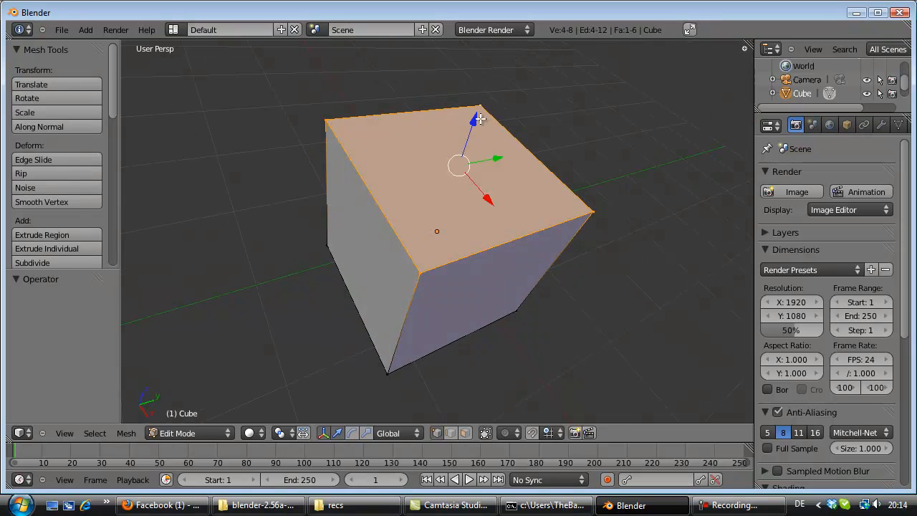
mouse_move(442, 181)
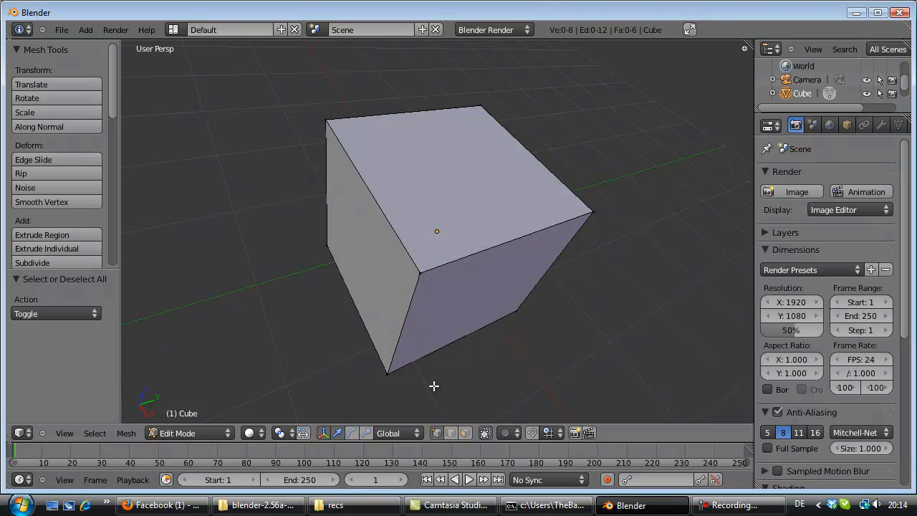
click(437, 165)
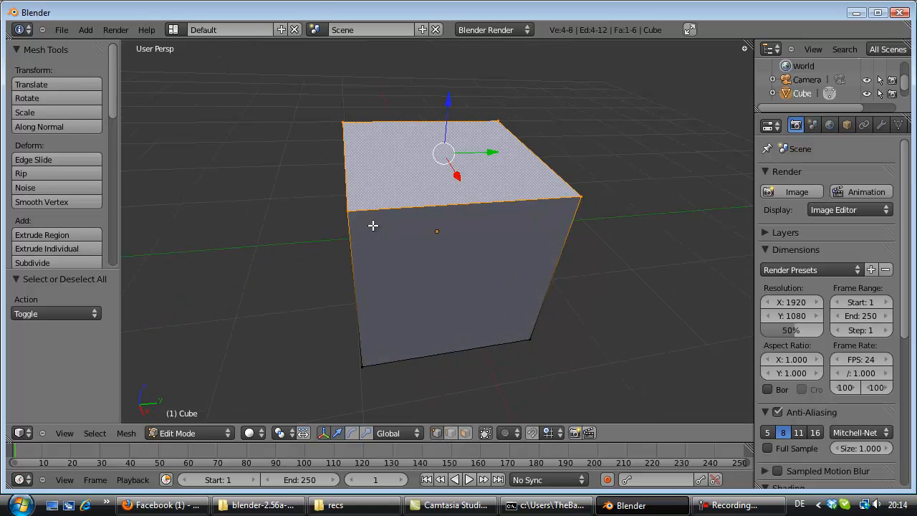
mouse_move(355, 244)
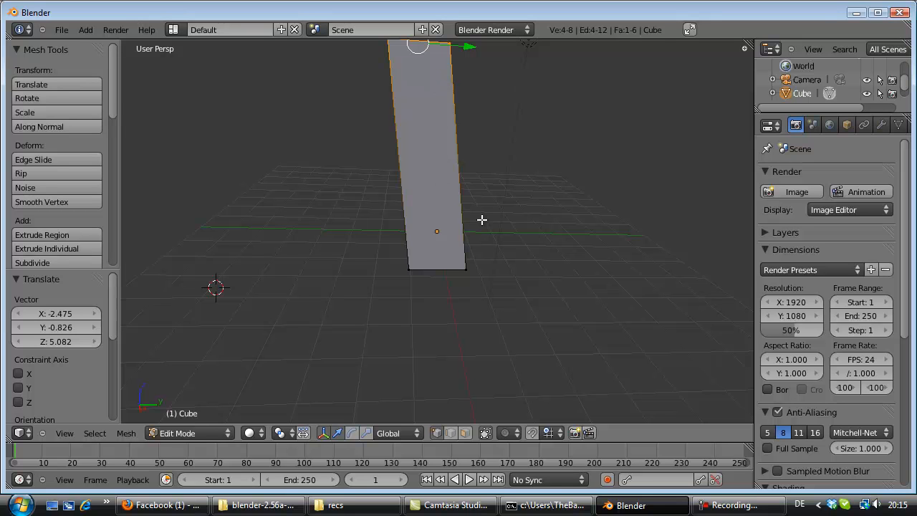
mouse_move(441, 220)
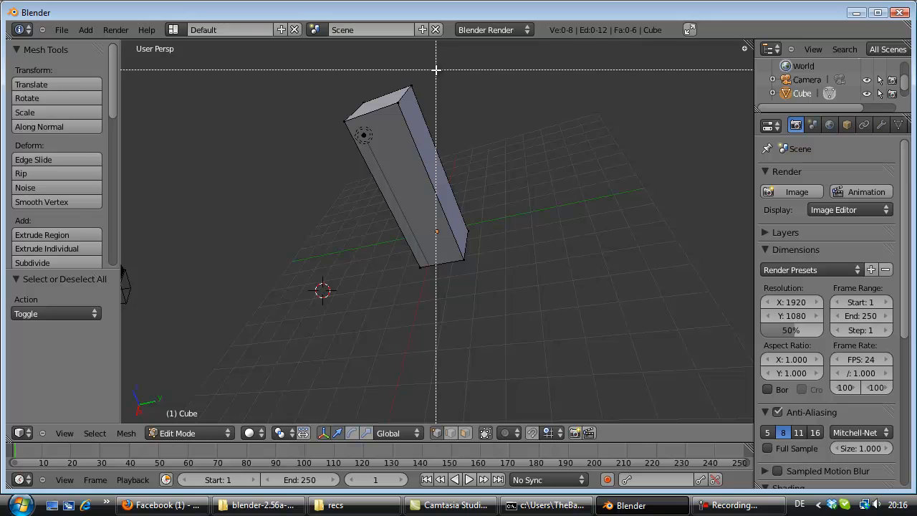
mouse_move(429, 77)
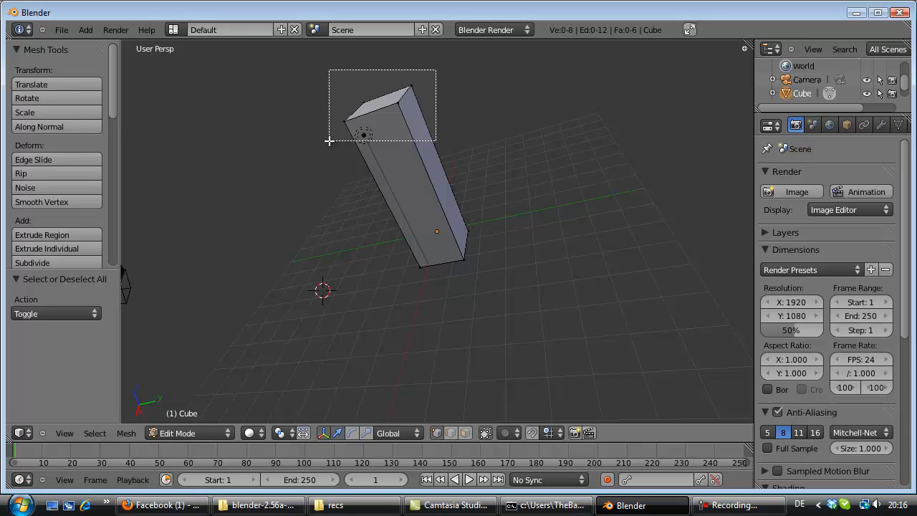
- Select the tall column's top face and restore the mesh to its plain cube shape
click(387, 93)
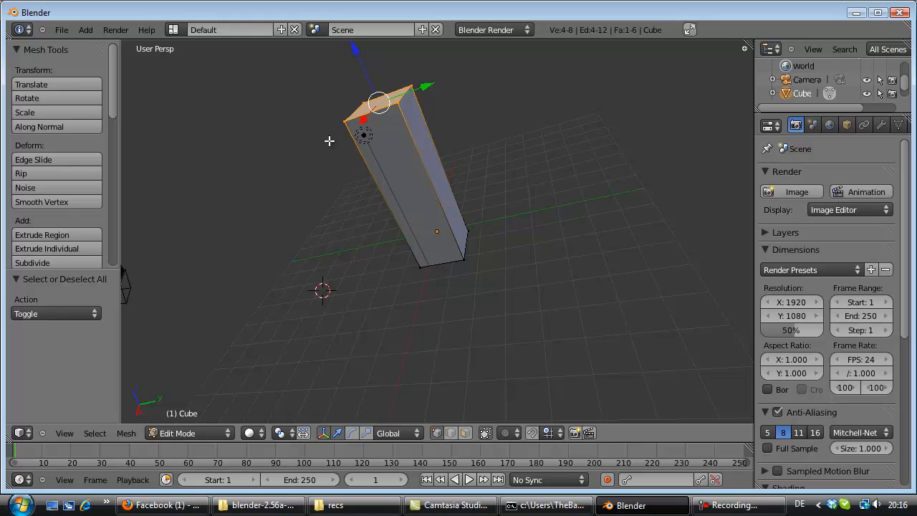
mouse_move(327, 135)
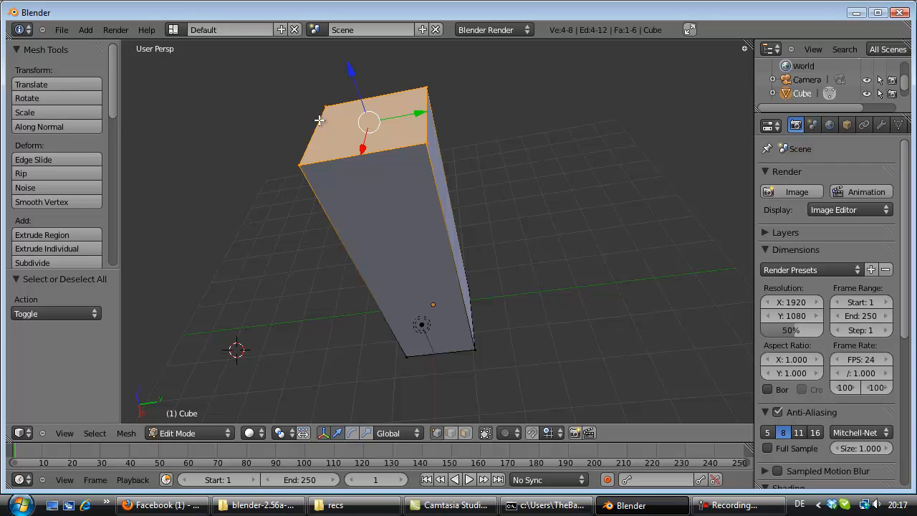
click(327, 144)
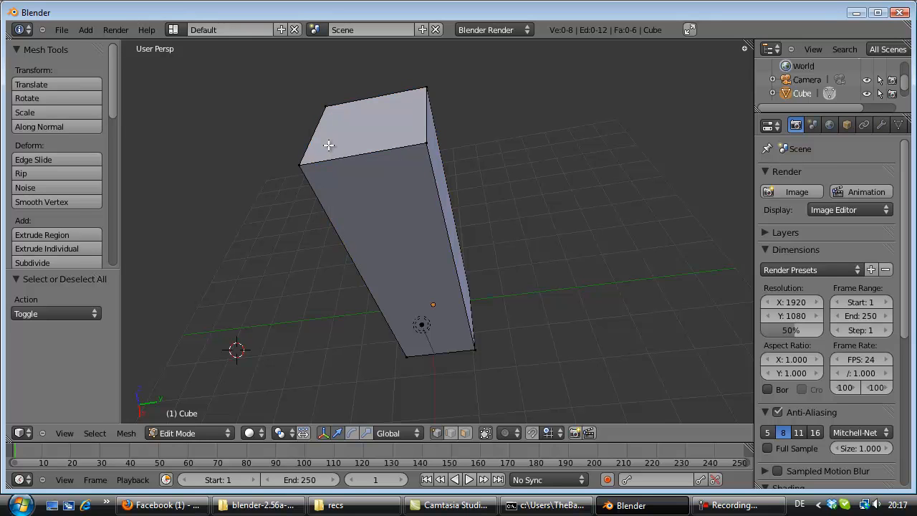
click(427, 144)
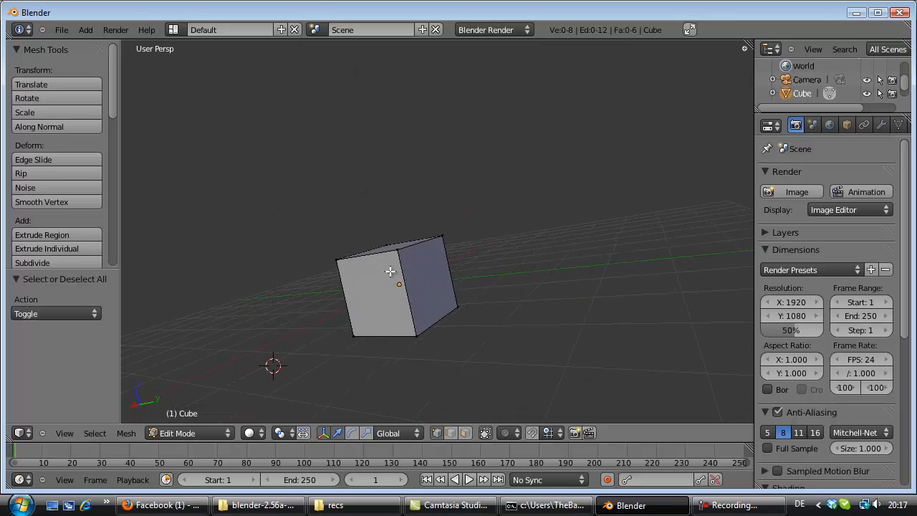
- Orbit around the cube and select a single edge on its top
drag(390, 286, 437, 279)
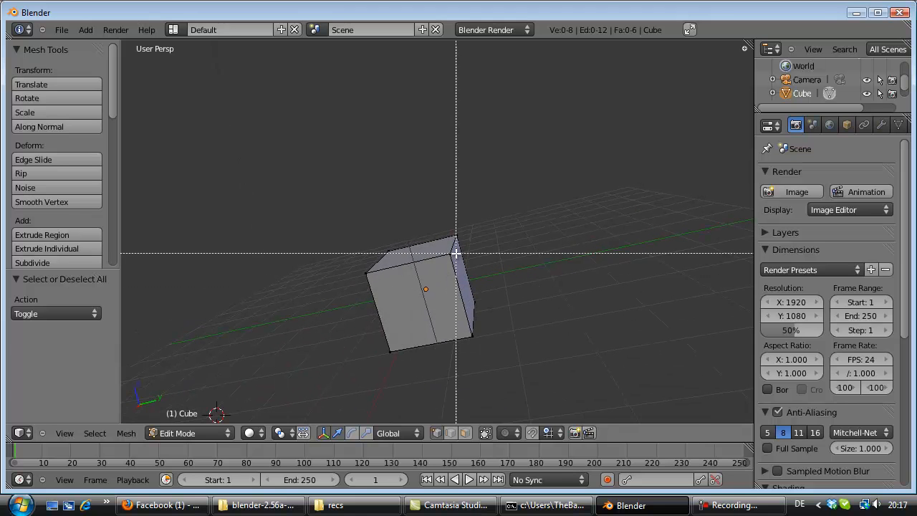
click(456, 255)
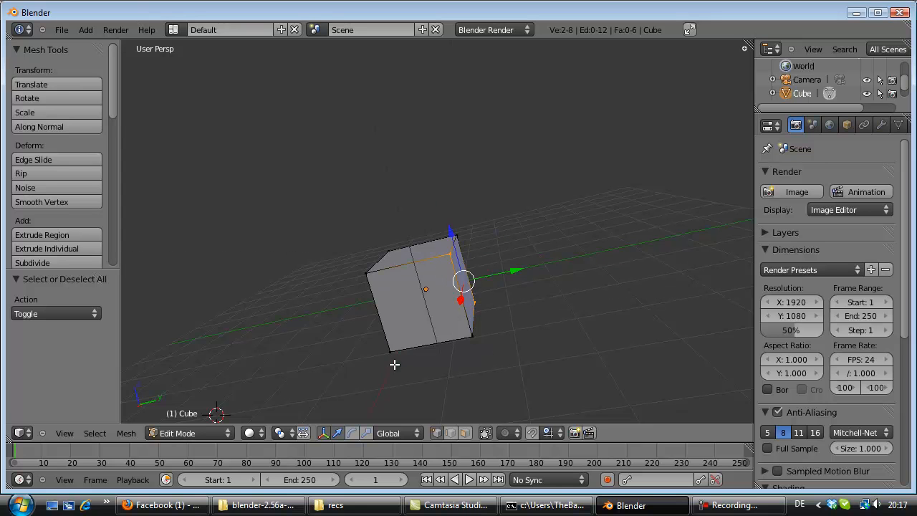
drag(461, 280, 465, 332)
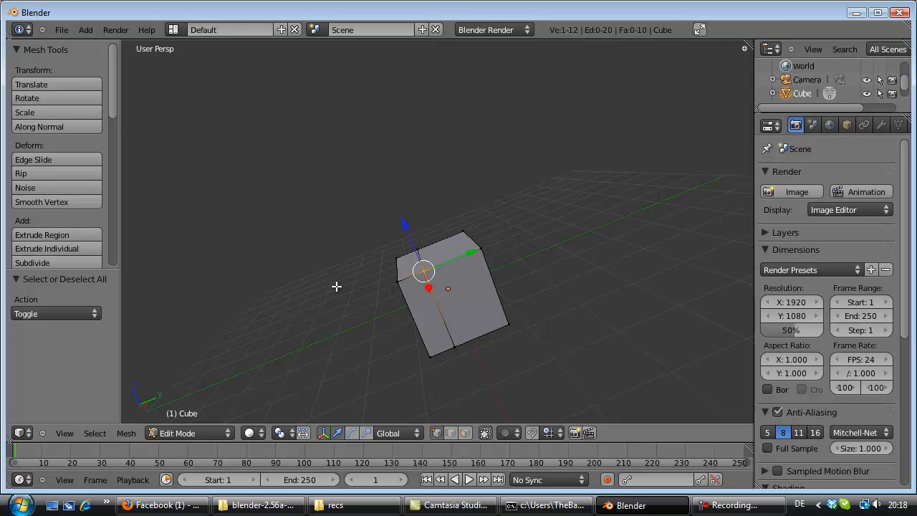
- Orbit the view around the cube before starting the loop cut
drag(337, 287, 381, 308)
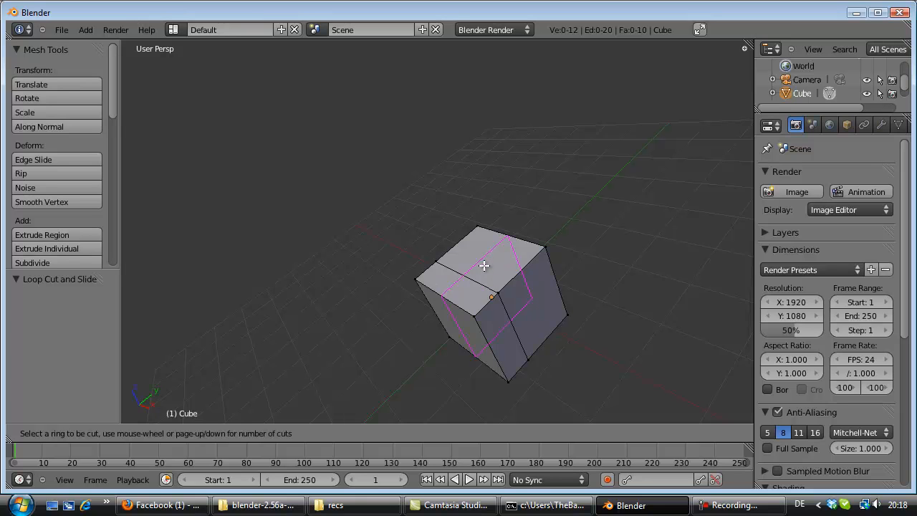
mouse_move(485, 265)
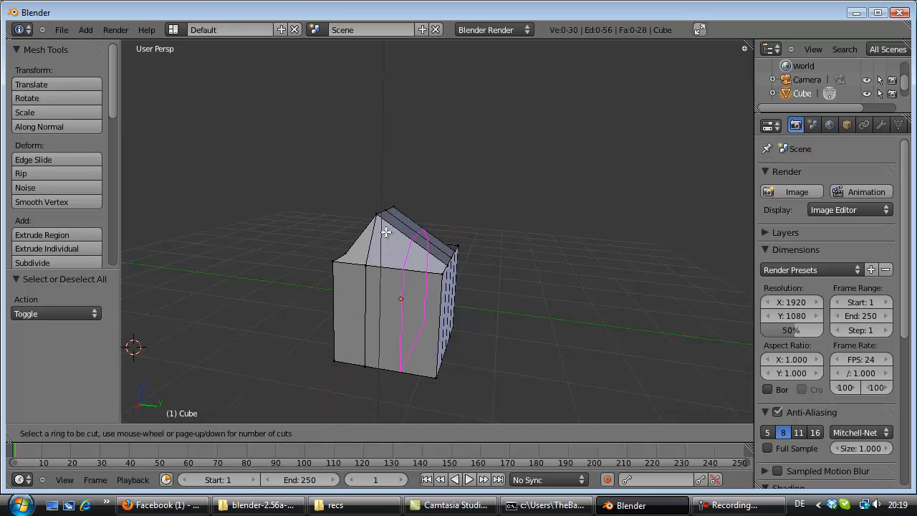
mouse_move(401, 251)
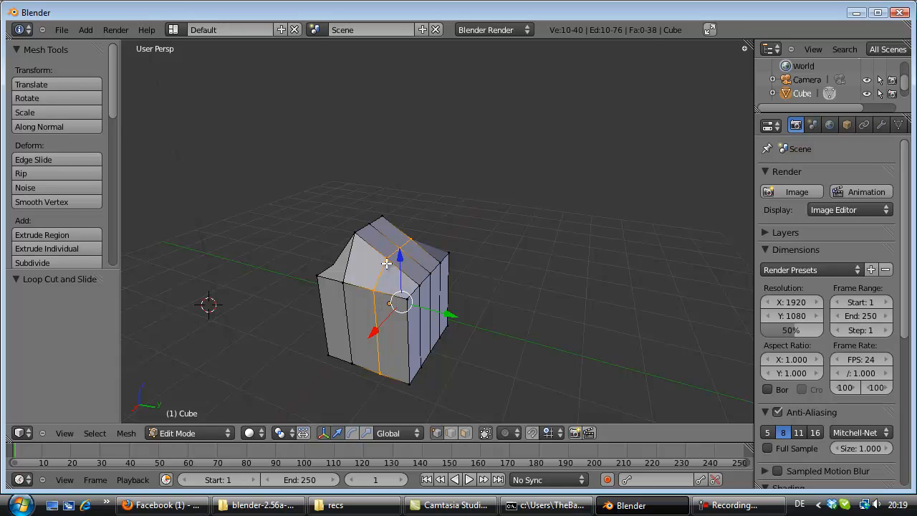
mouse_move(416, 244)
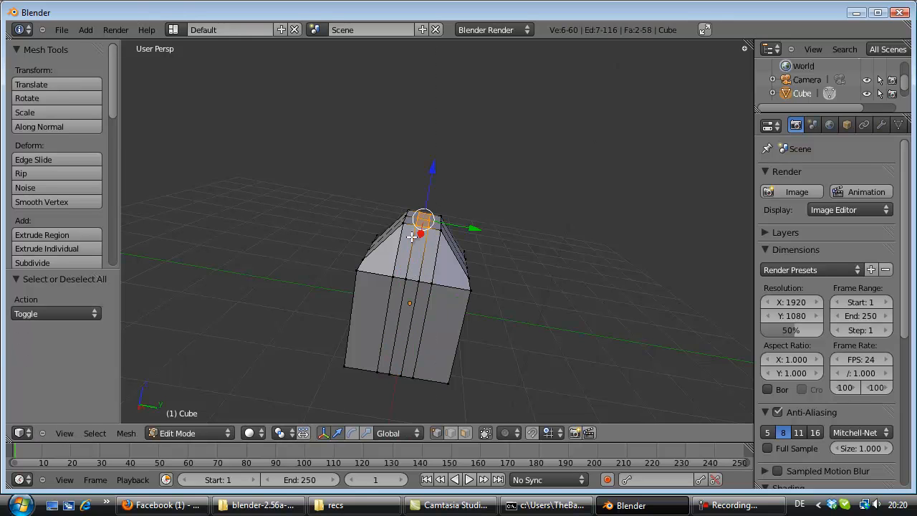
- Pull the top vertex straight up into a long pointed spire
drag(423, 218, 418, 171)
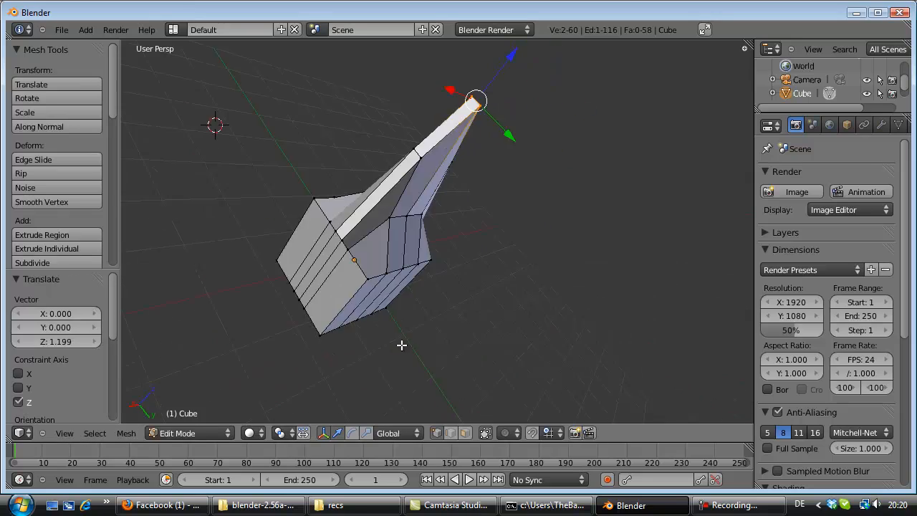
drag(401, 345, 461, 355)
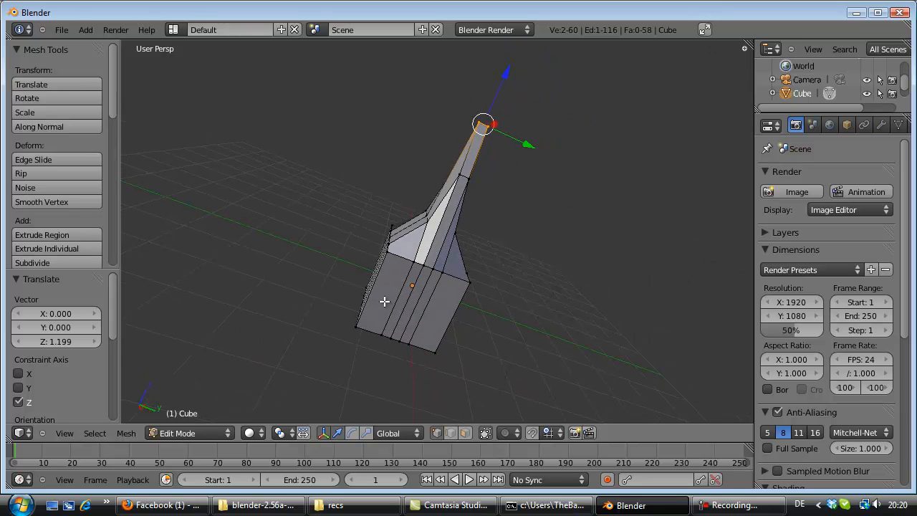
- Switch to Object Mode to view the whole spire, then return to Edit Mode
click(187, 433)
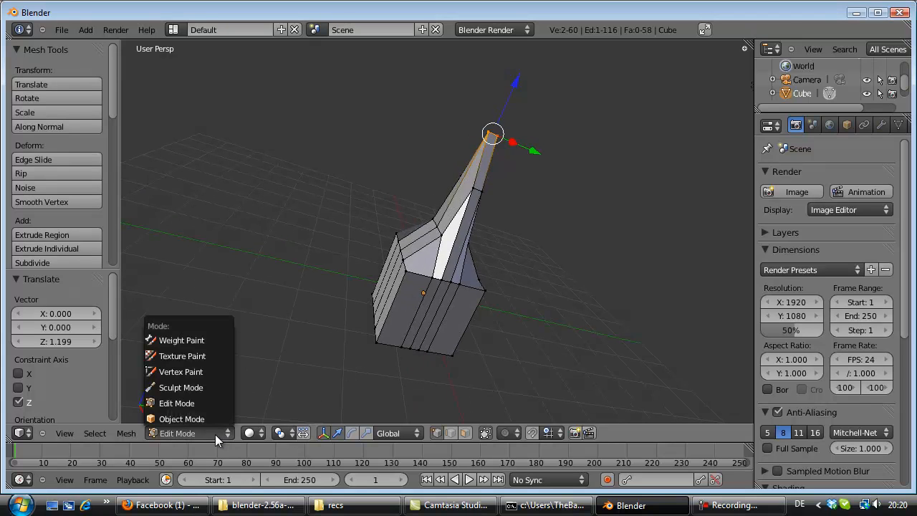
click(181, 419)
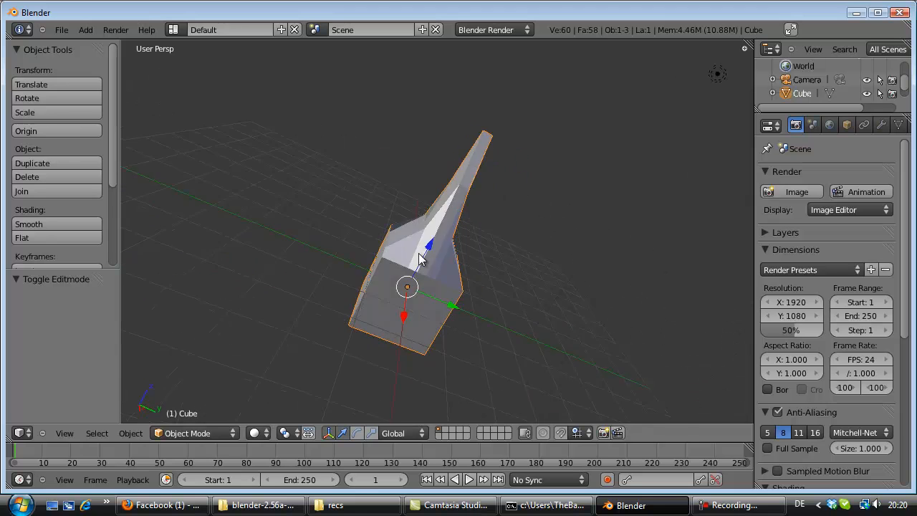
drag(423, 258, 502, 212)
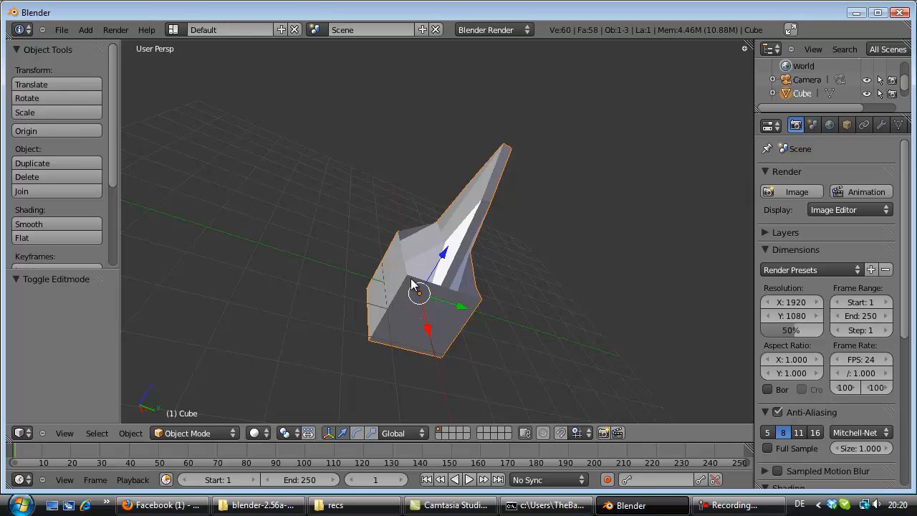
click(186, 432)
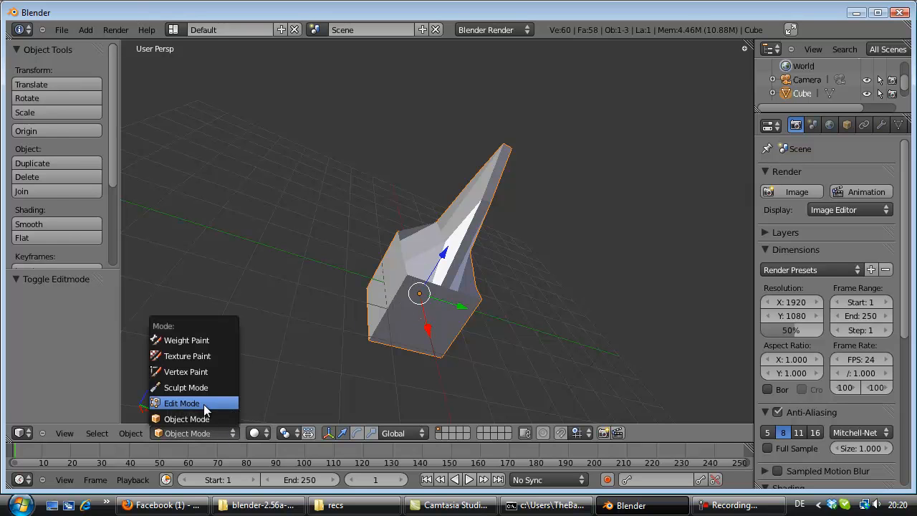
click(182, 402)
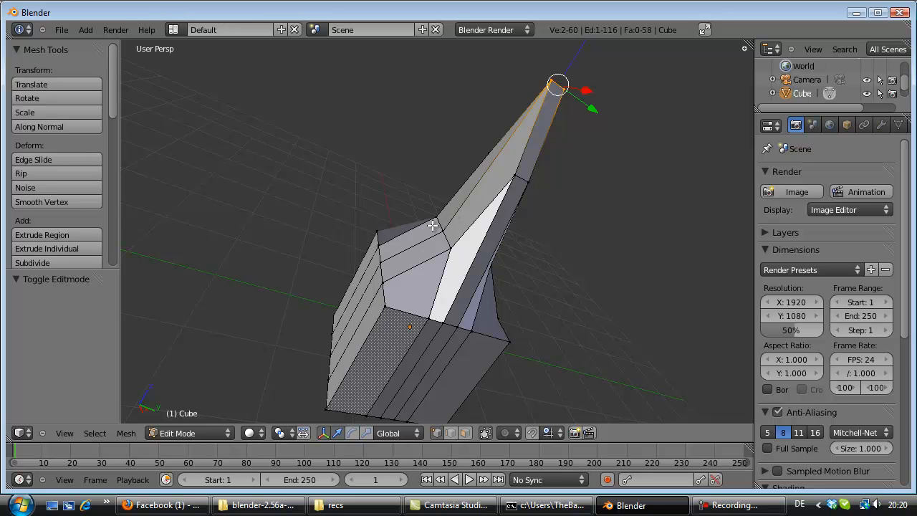
- Show the list of interaction modes over the spire-shaped mesh
click(189, 432)
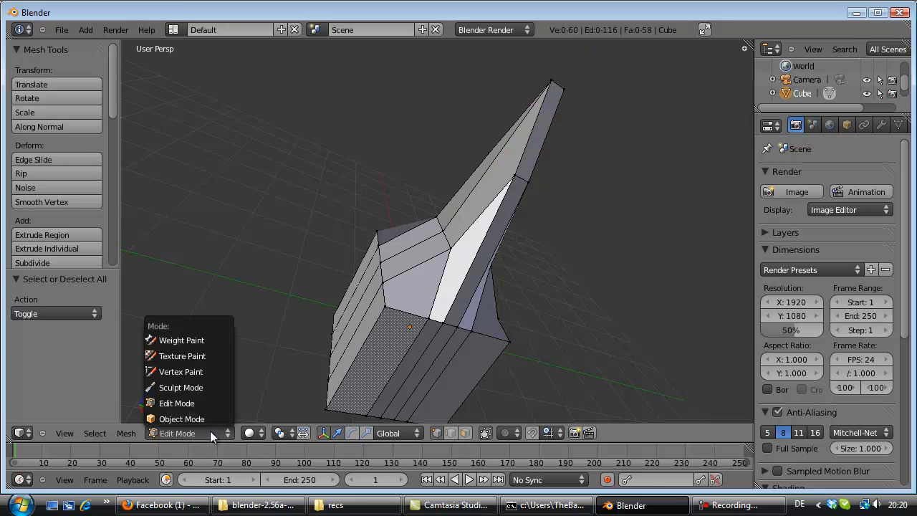
mouse_move(180, 340)
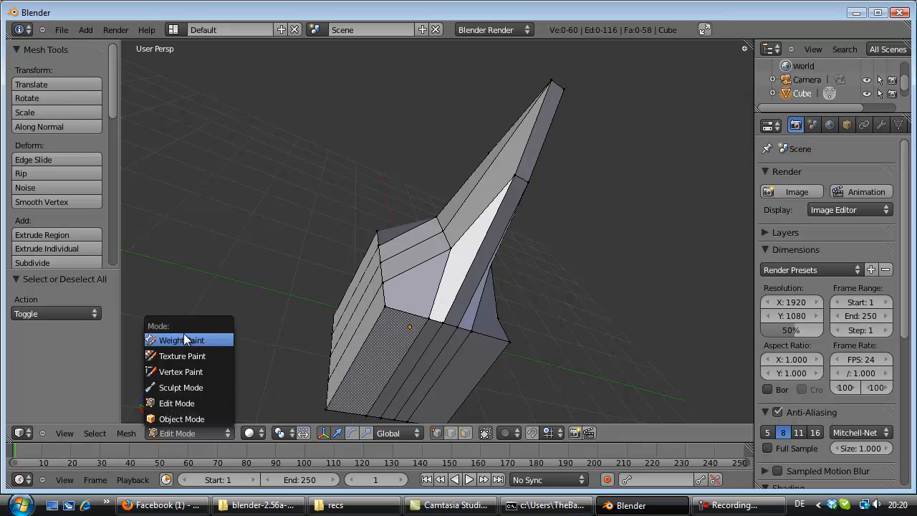
mouse_move(181, 371)
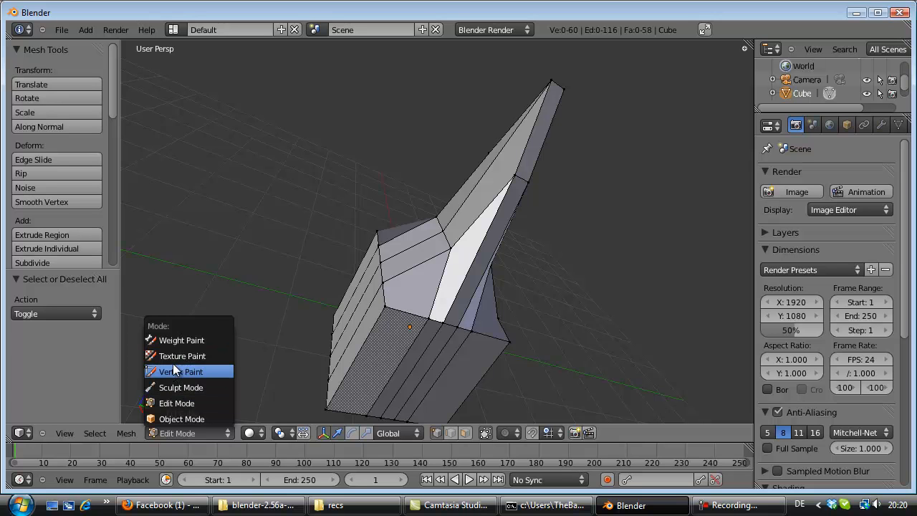